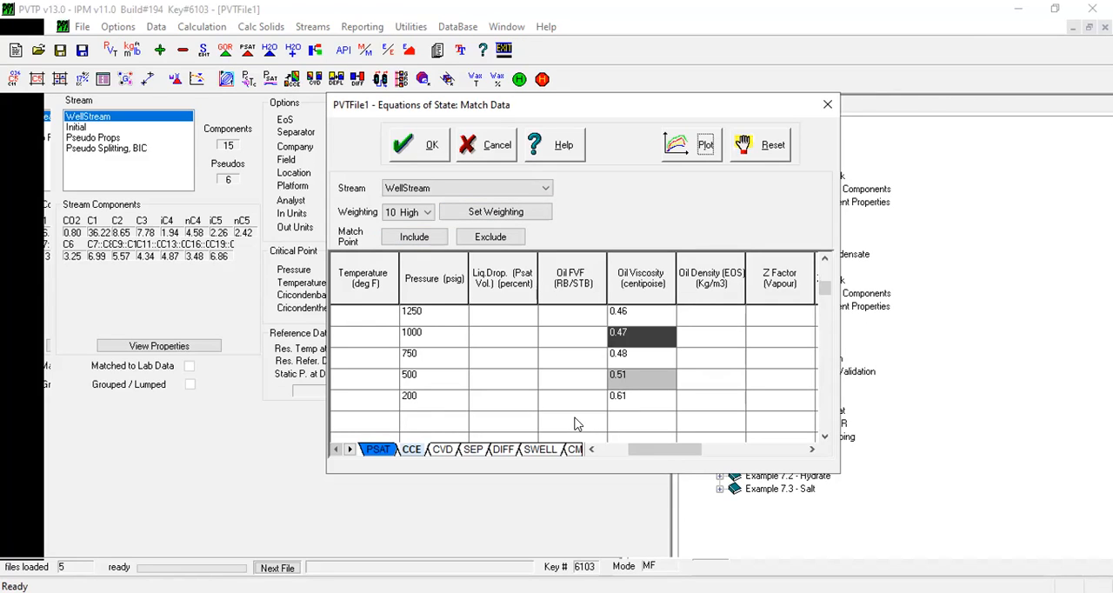
mouse_move(224, 120)
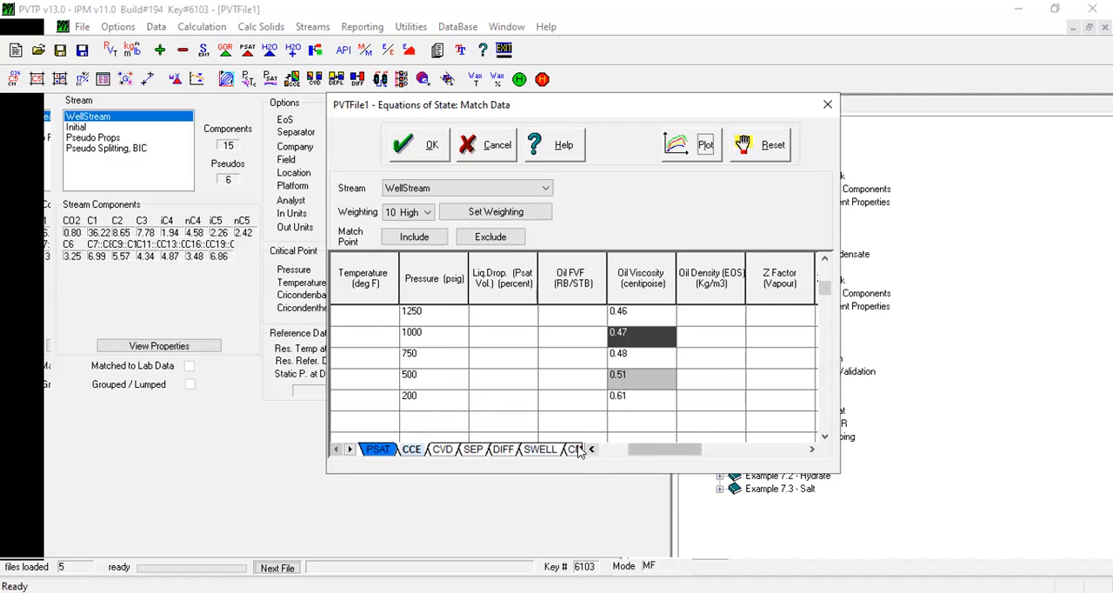
Open the Example 1 - Oil DIFF help page and scroll to the weighting steps
click(502, 450)
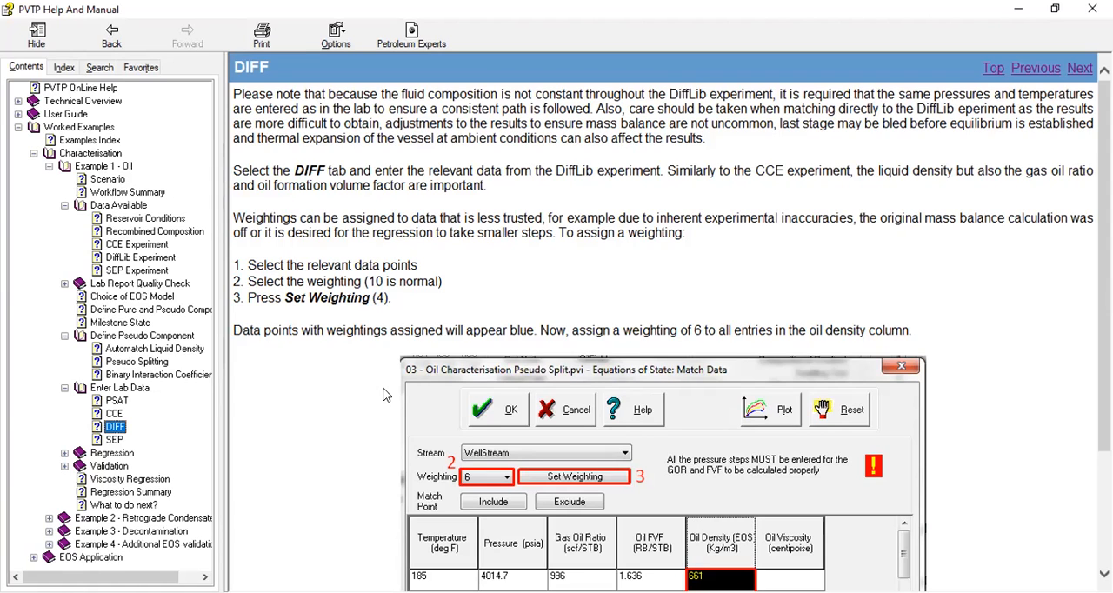
mouse_move(320, 278)
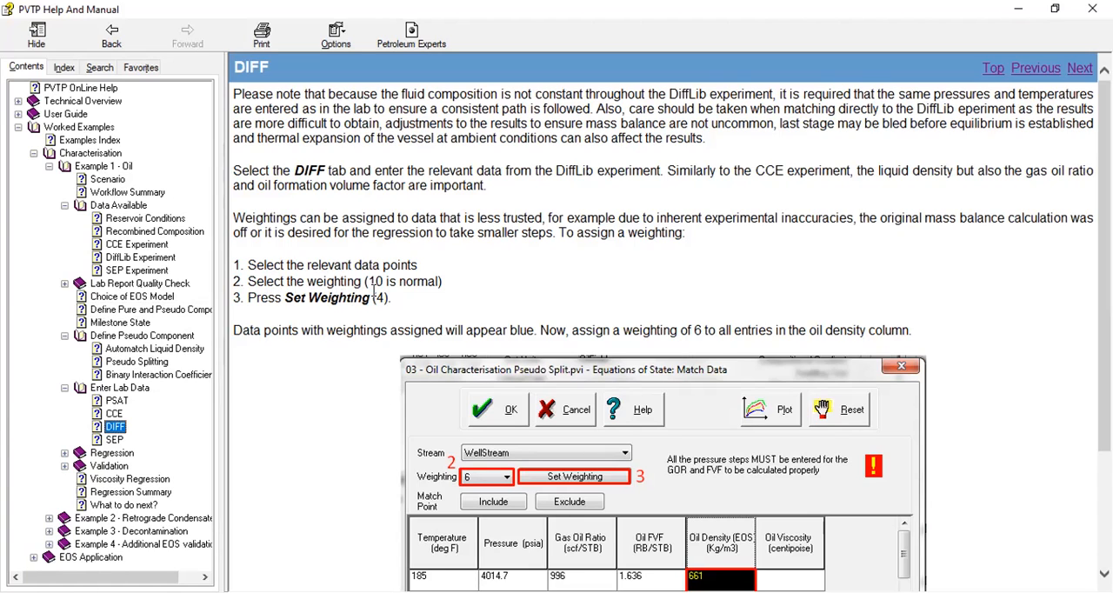
mouse_move(346, 325)
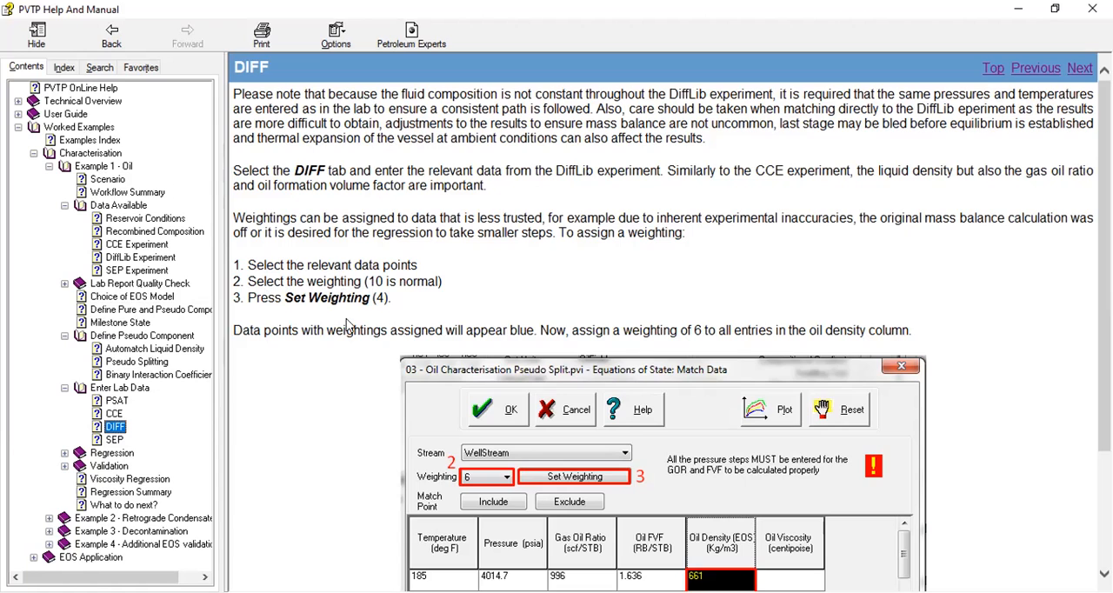
scroll(down, 3)
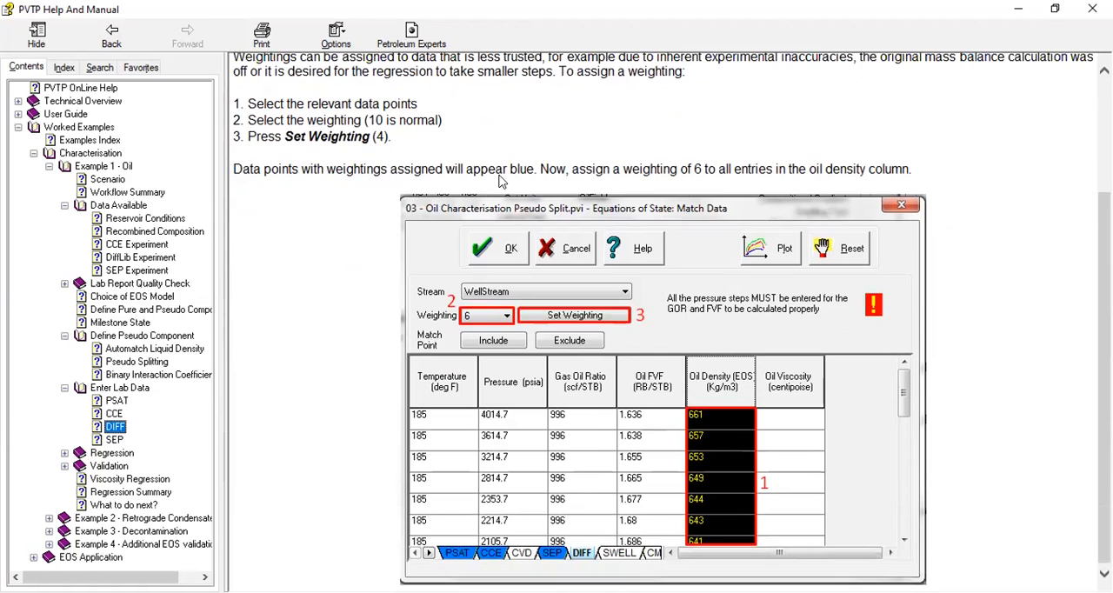
mouse_move(533, 225)
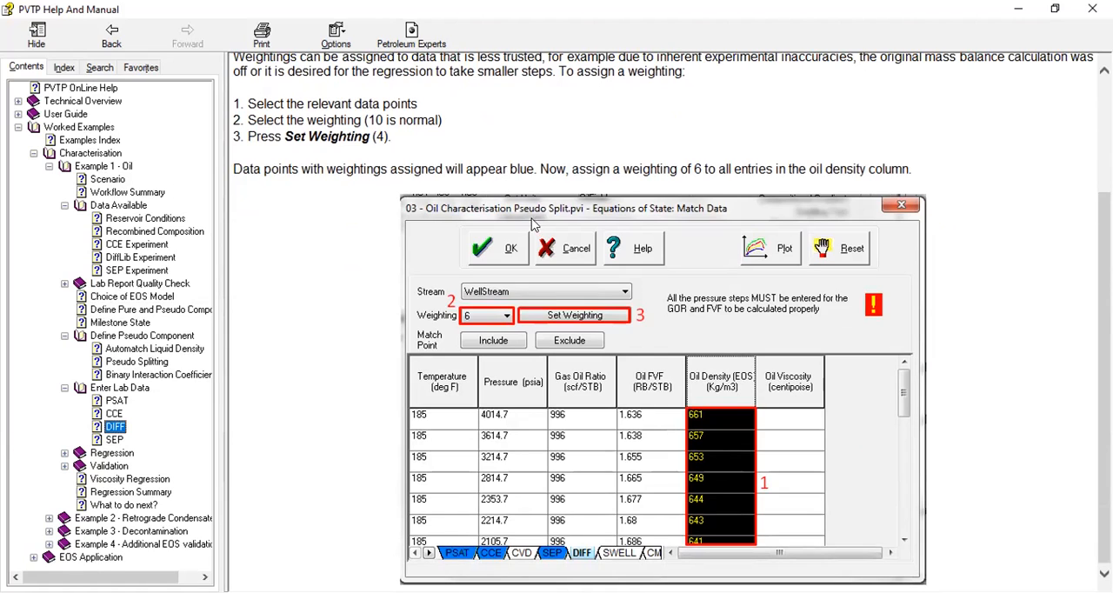
mouse_move(575, 181)
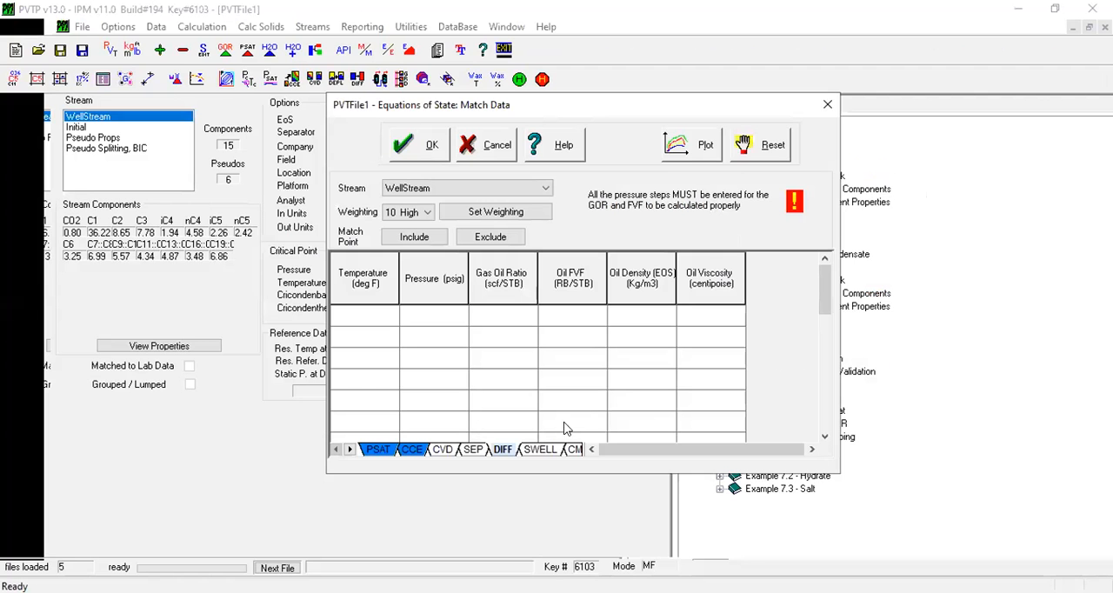
mouse_move(569, 424)
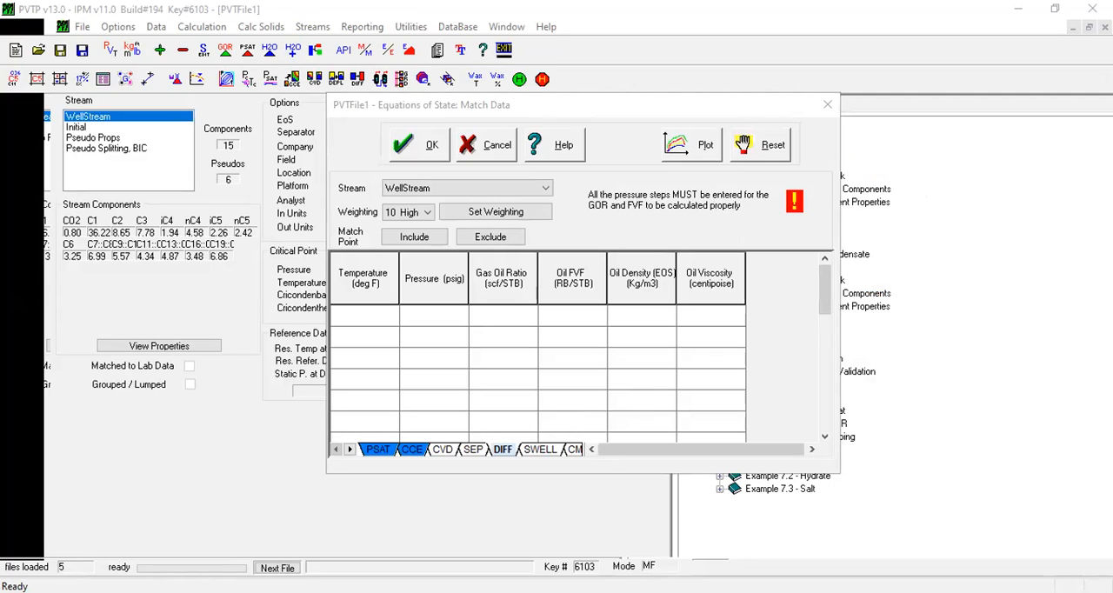
Enter 185 °F in the first five DIFF Temperature cells
text(185)
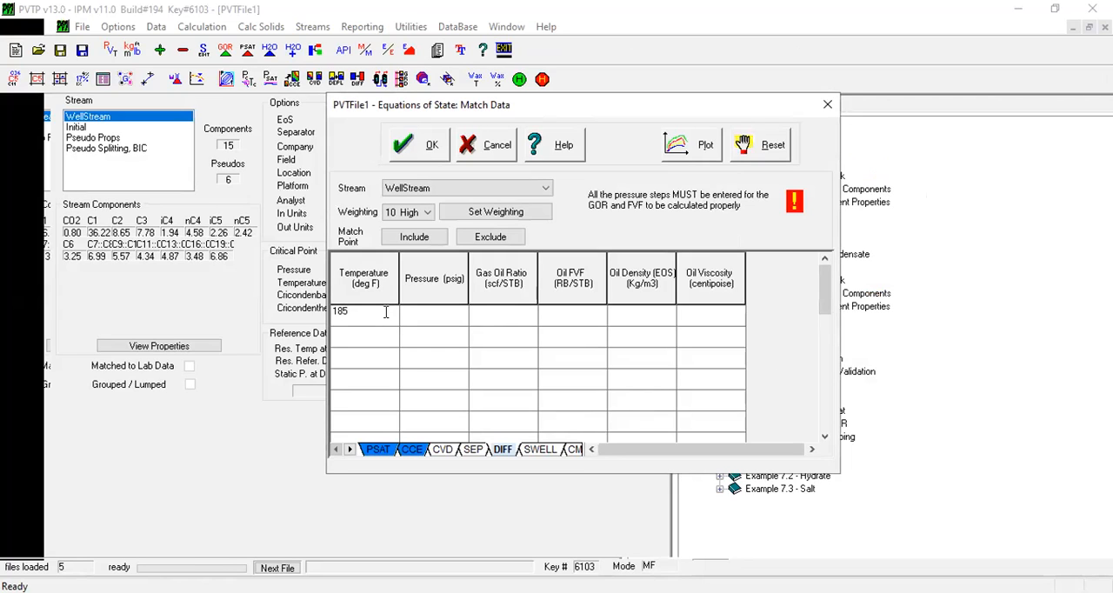
click(364, 337)
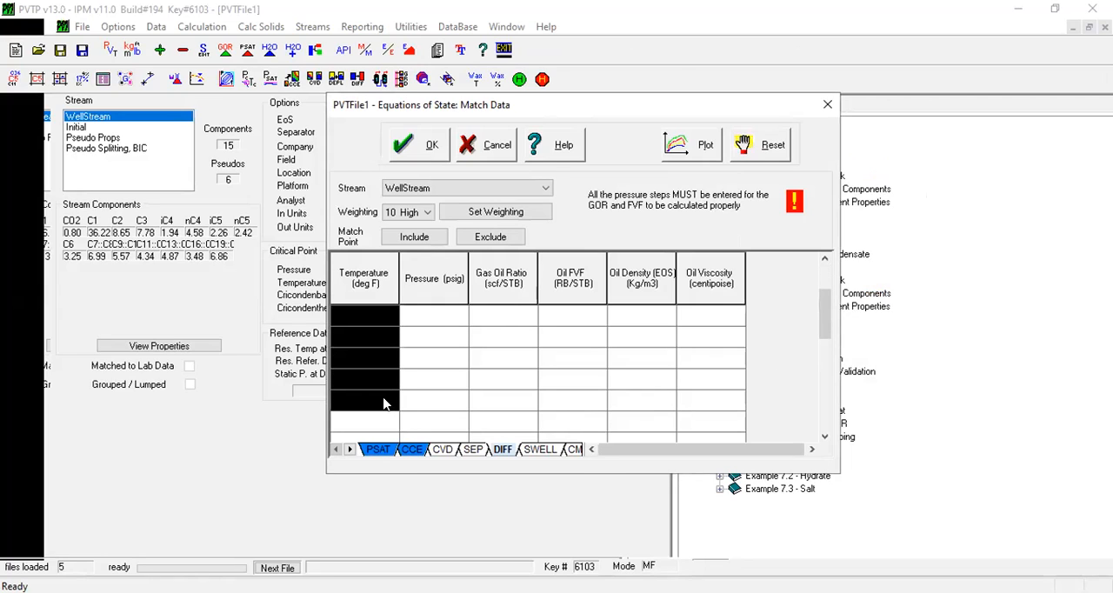
mouse_move(376, 339)
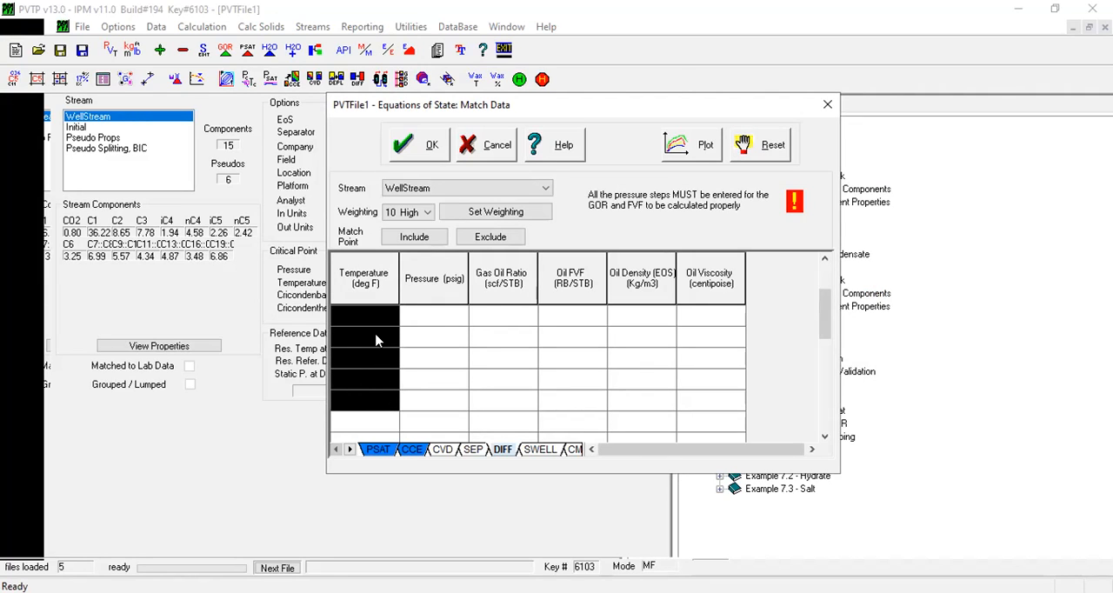
text(185)
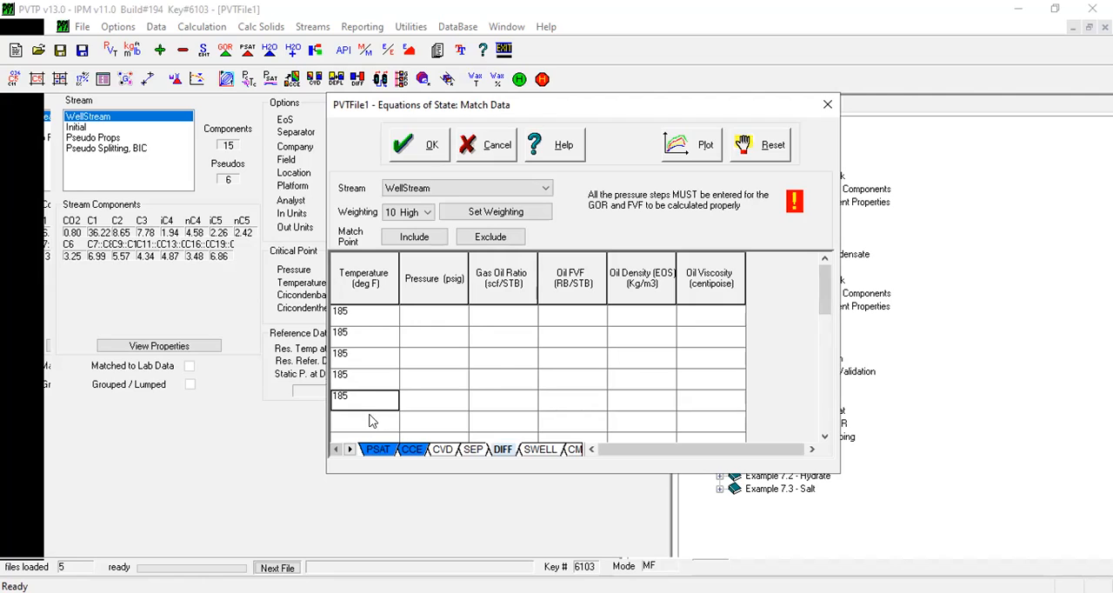
mouse_move(772, 554)
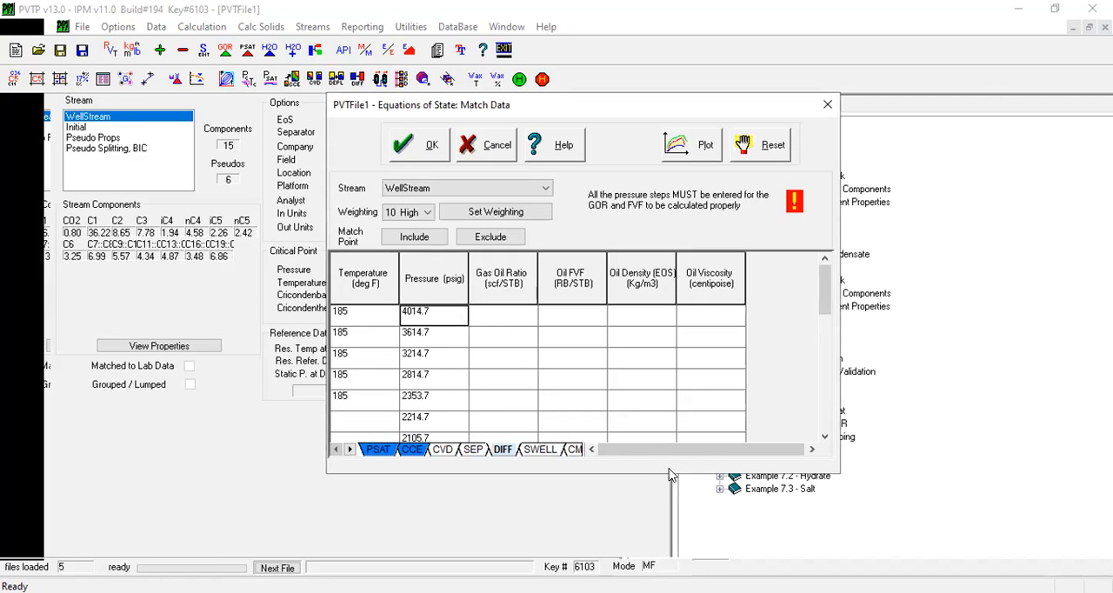
Fill the remaining temperatures and the gas oil ratio 996, oil FVF and oil density columns
click(824, 436)
text(185)
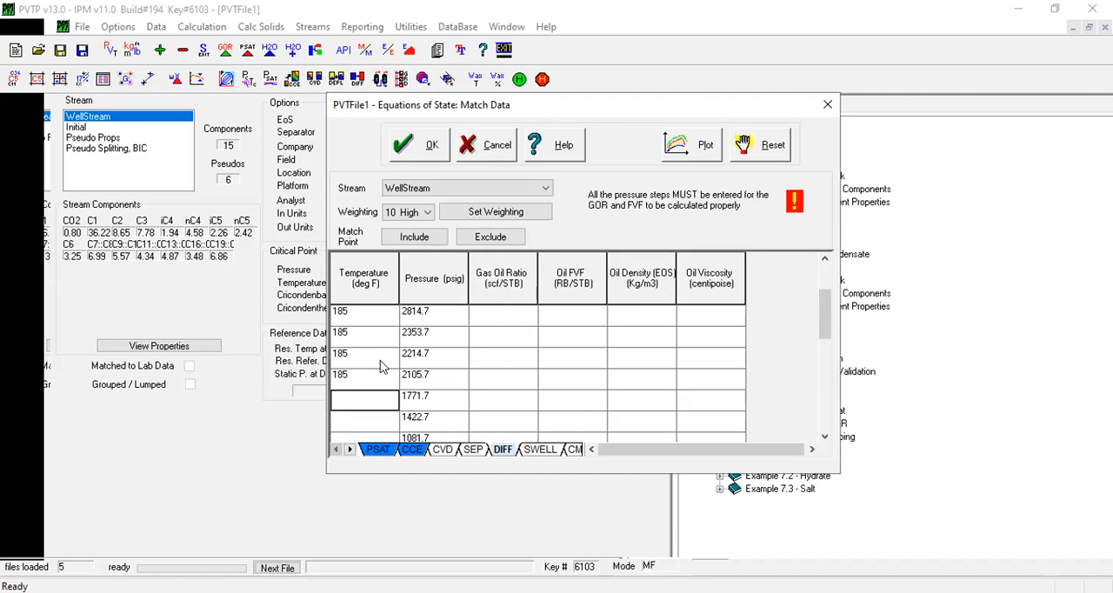
scroll(down, 3)
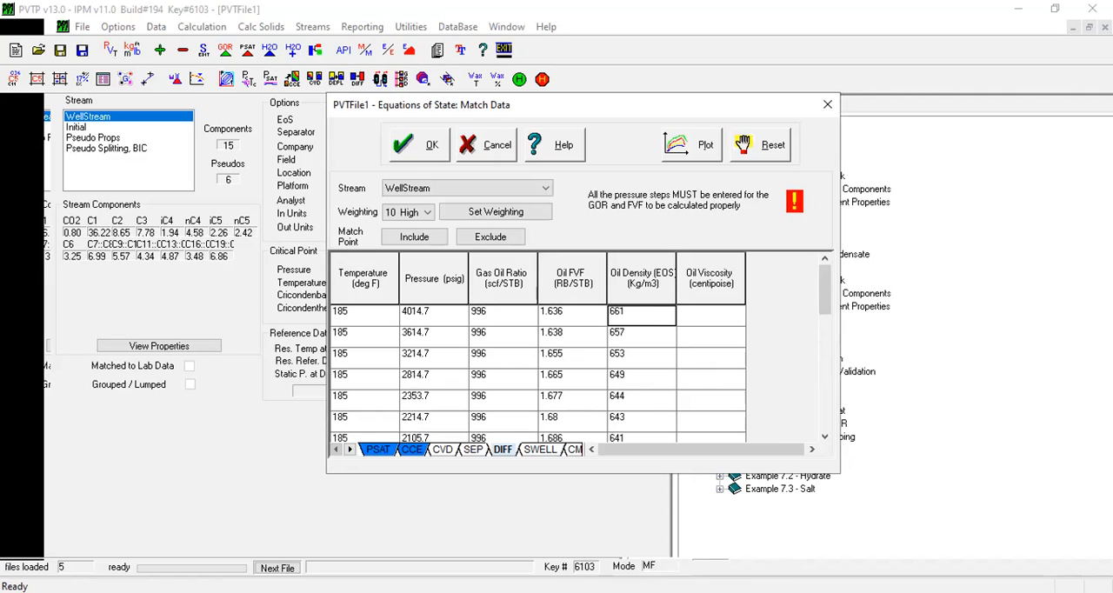
Weight the oil density entries 6, keep WellStream, and plot the differential liberation data
click(426, 212)
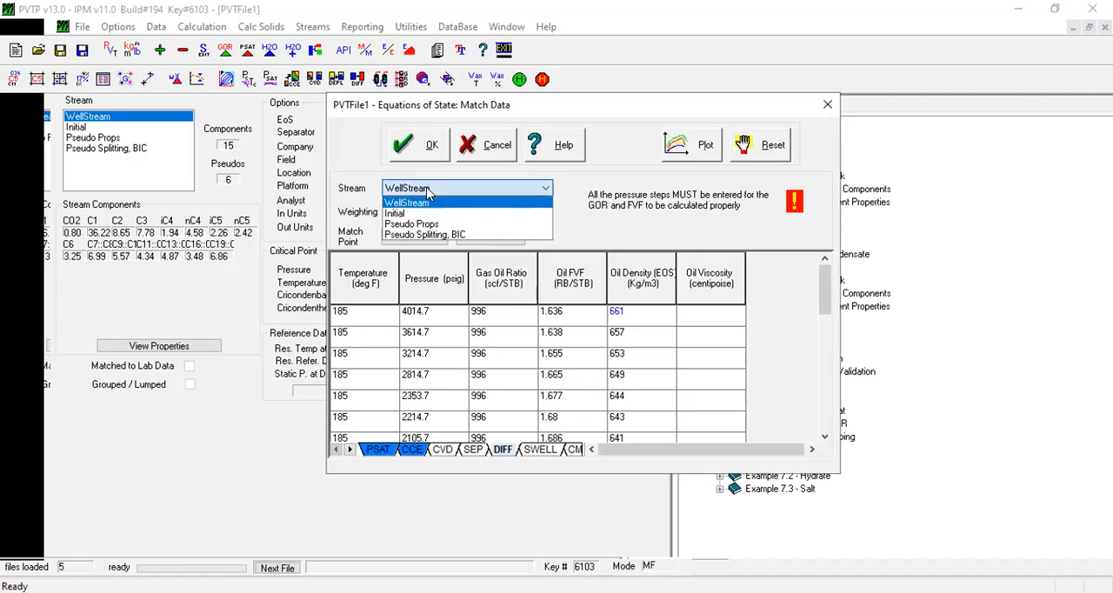
click(406, 202)
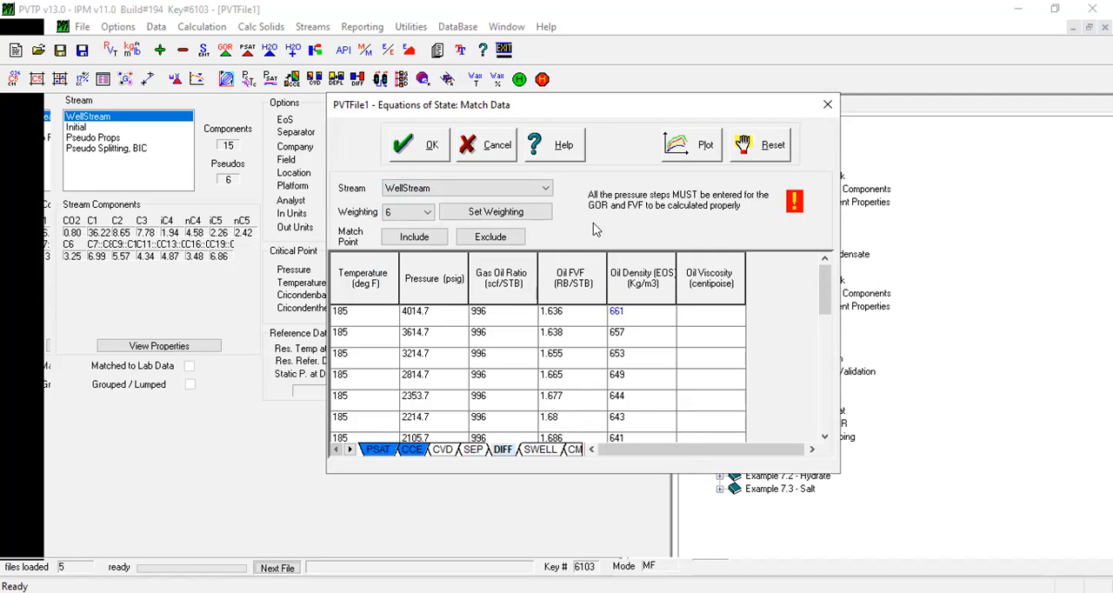
click(704, 144)
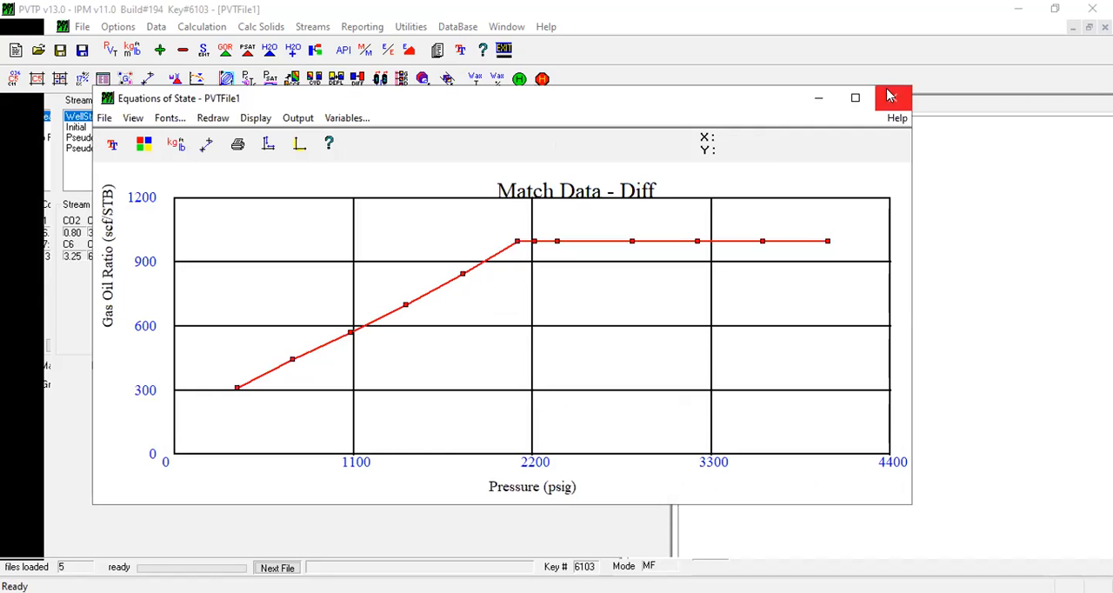
Maximize the Diff plot and display Oil FVF versus pressure
click(855, 98)
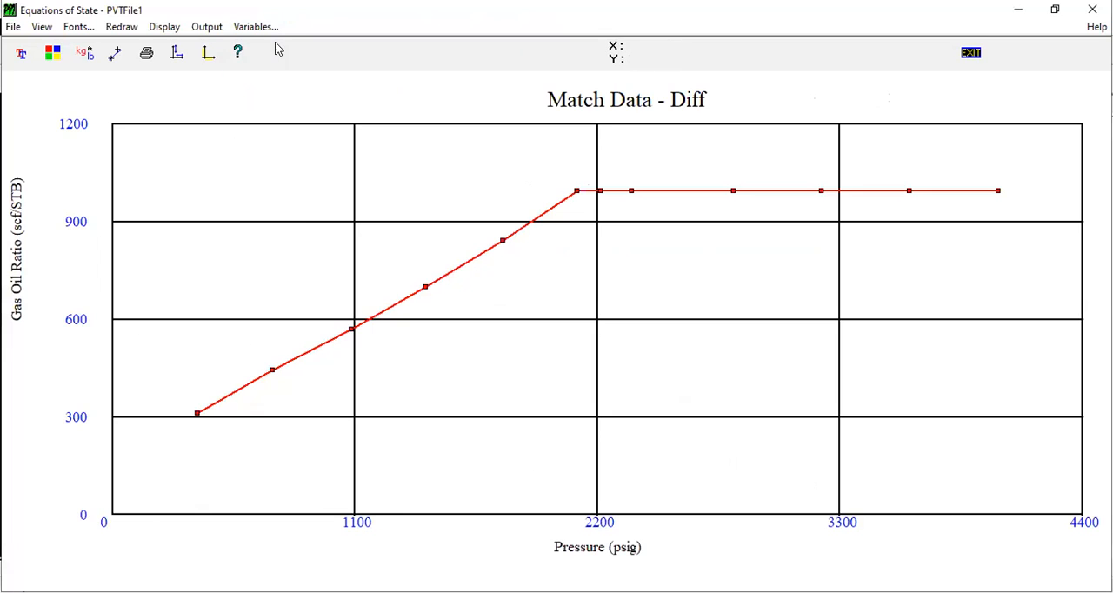
click(255, 26)
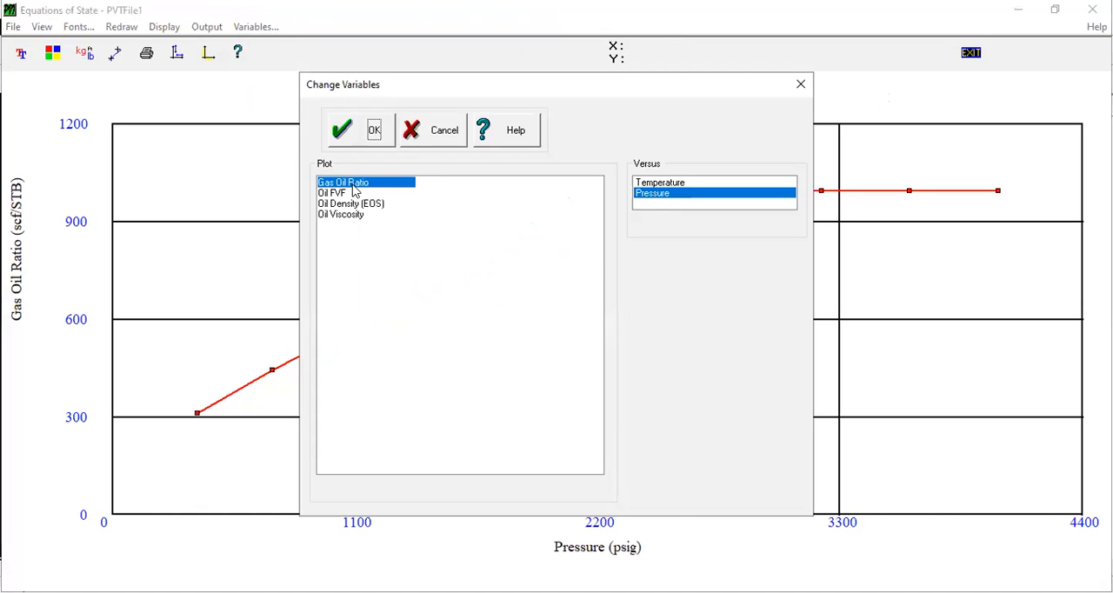
click(332, 192)
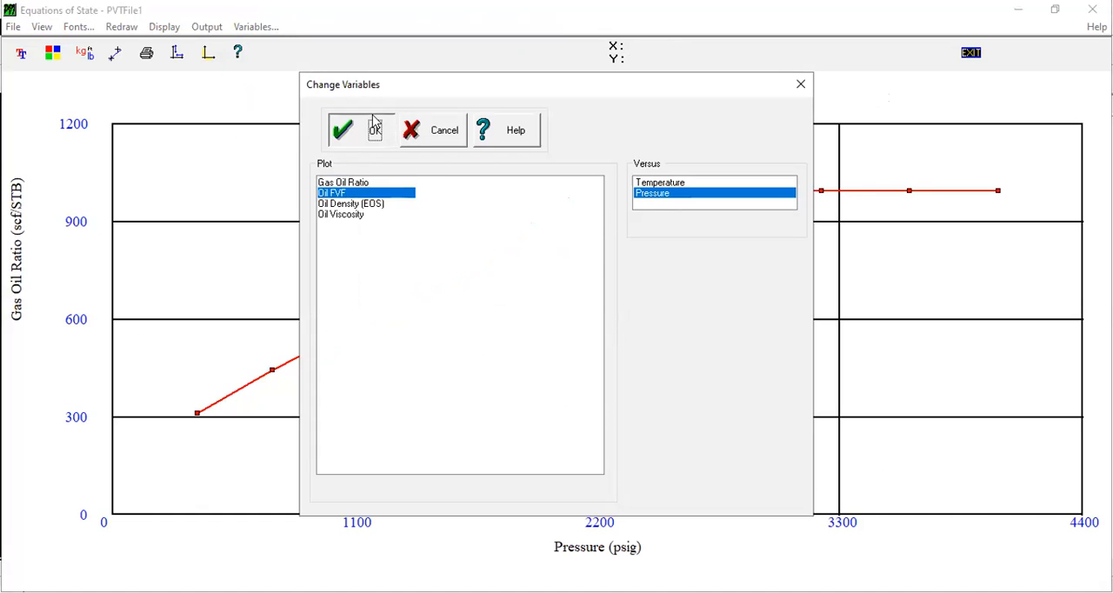
click(340, 129)
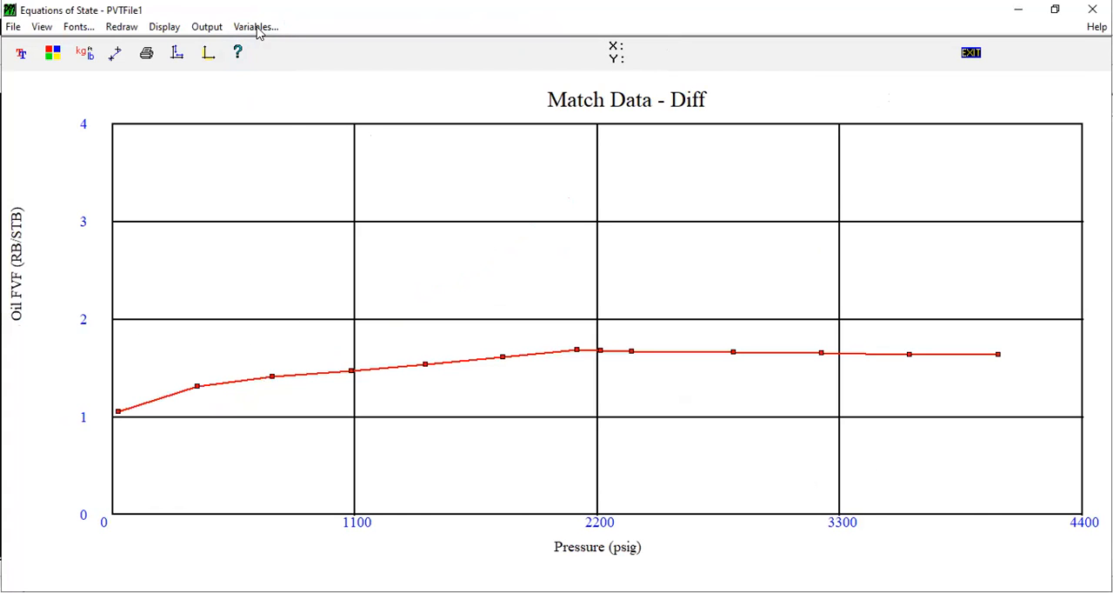
Switch the plot to Oil Density (EOS), then Oil Viscosity, against pressure
click(254, 26)
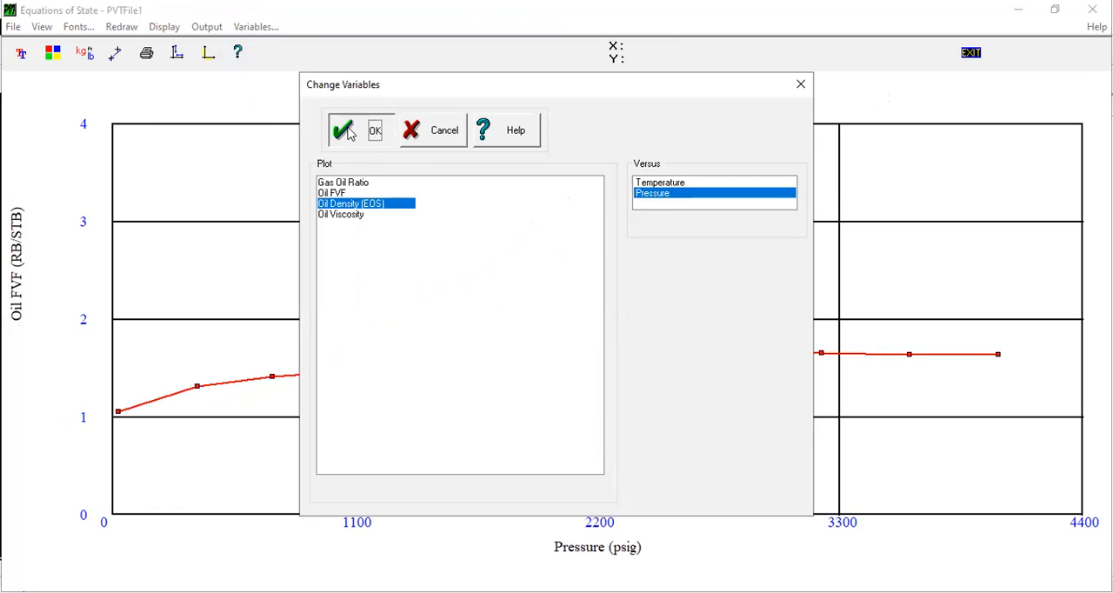
click(359, 129)
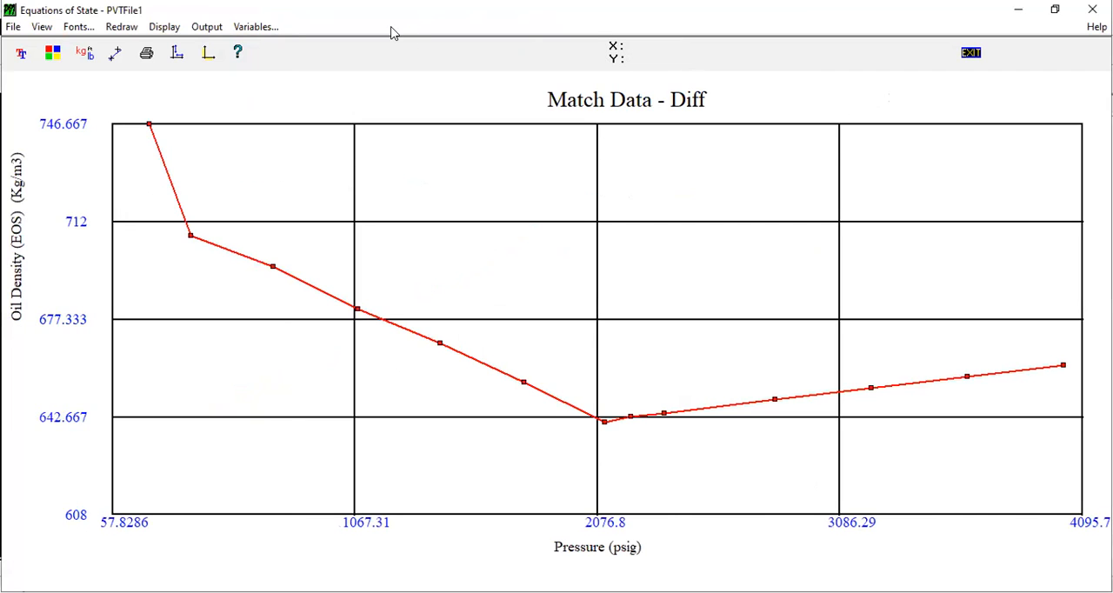
click(256, 26)
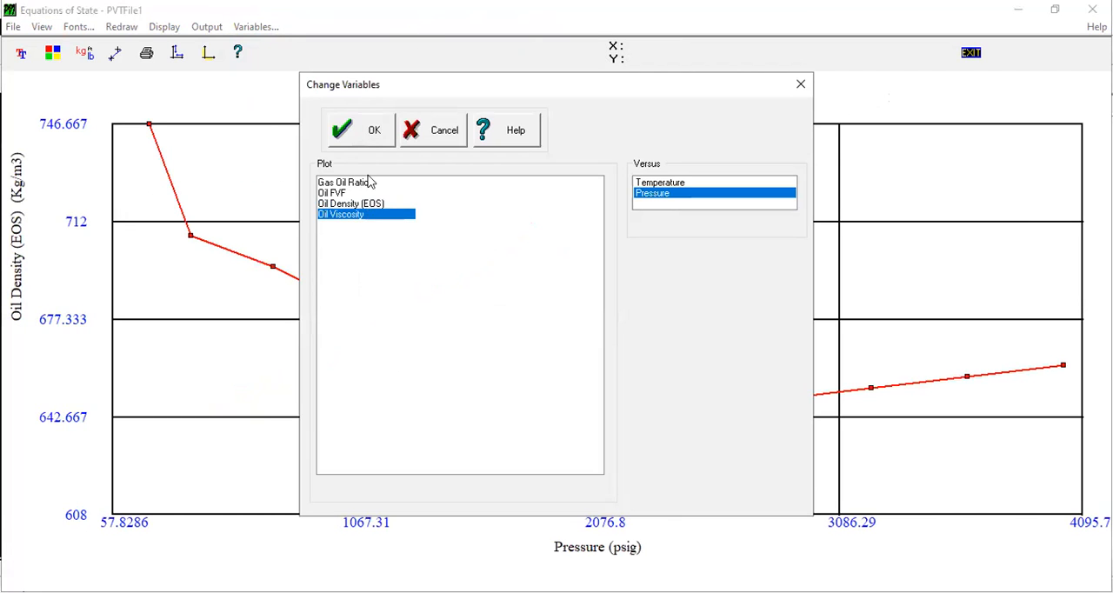
click(358, 130)
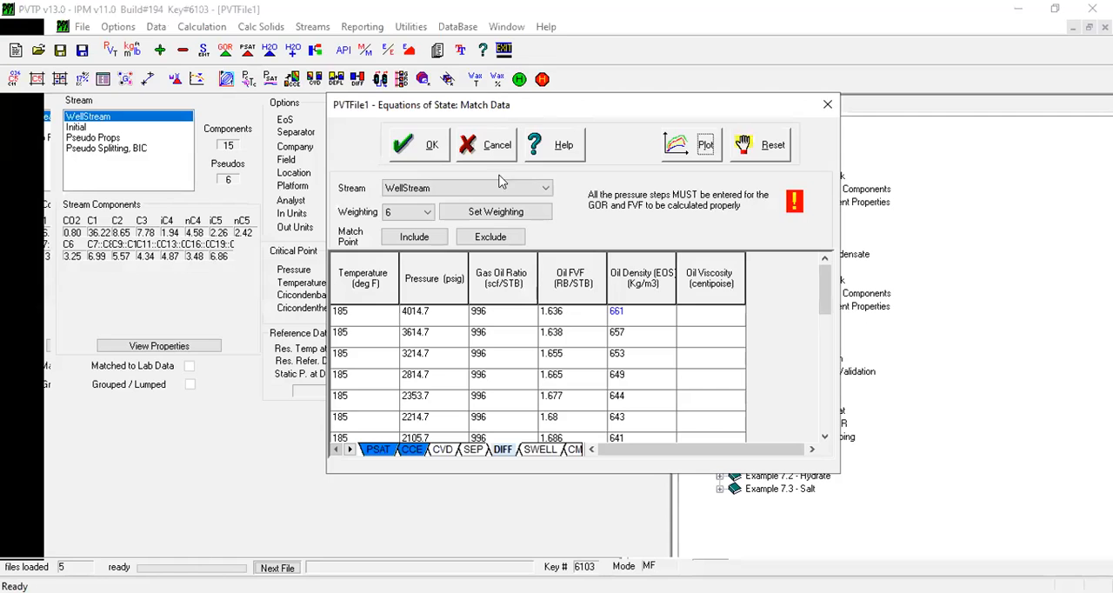
Switch to the SEP match table and show the help's SEP separator-data page
click(472, 450)
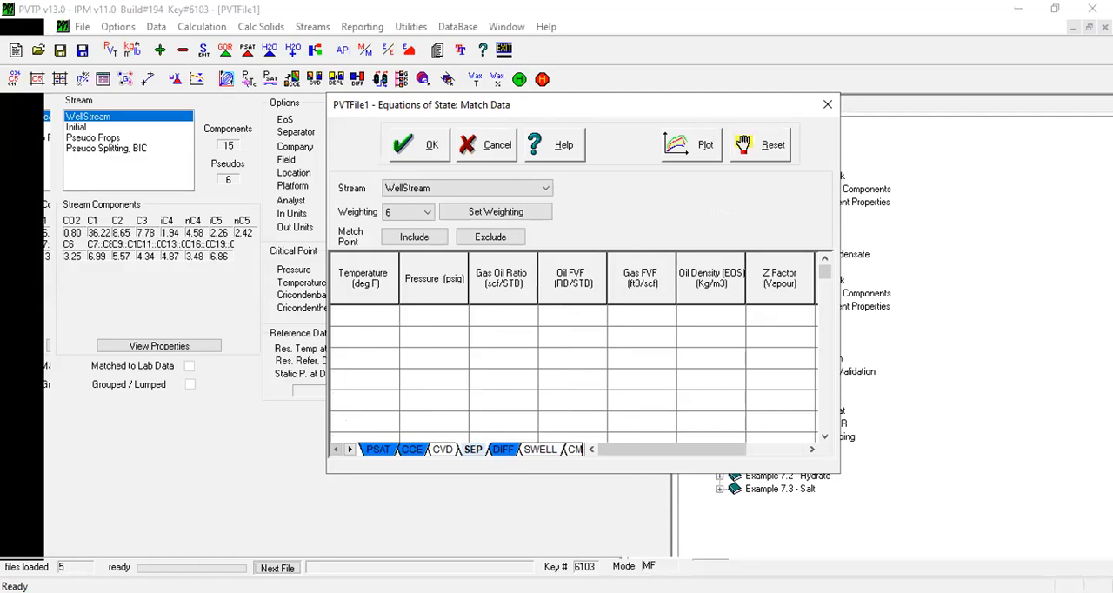
click(554, 144)
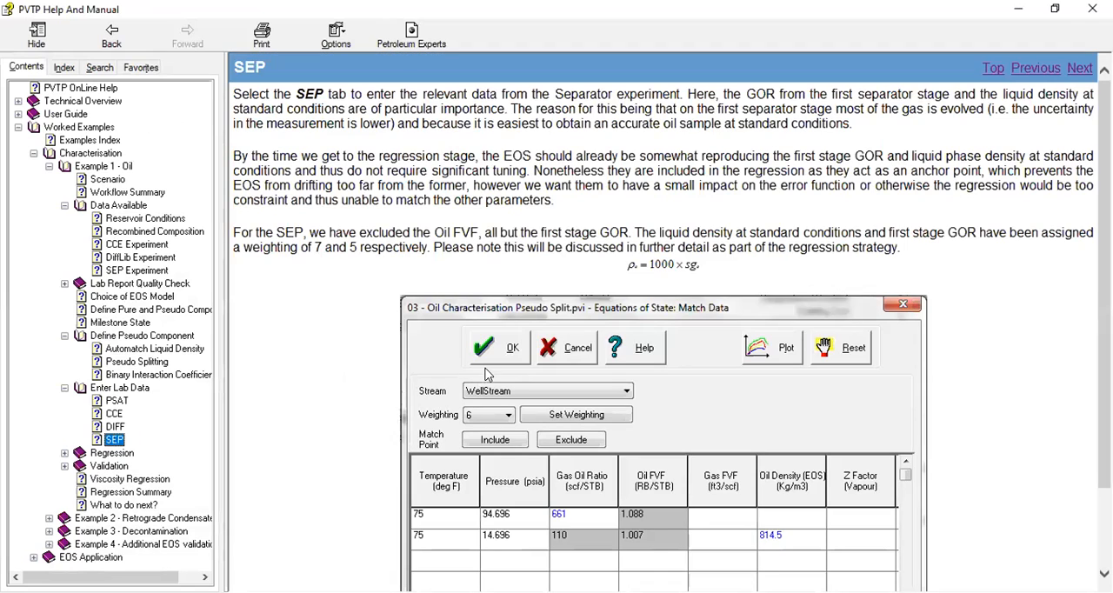